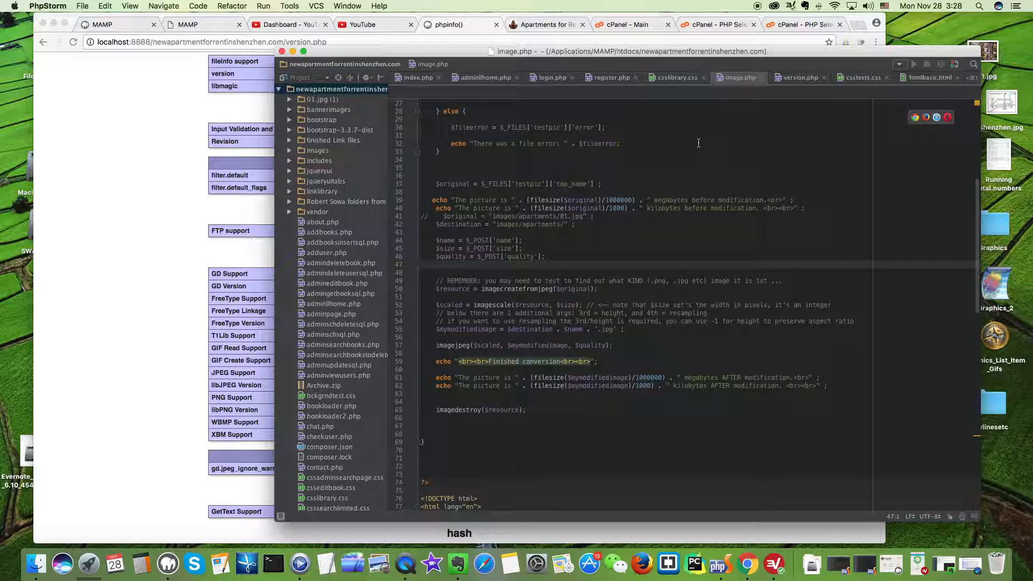
pyautogui.moveTo(624, 127)
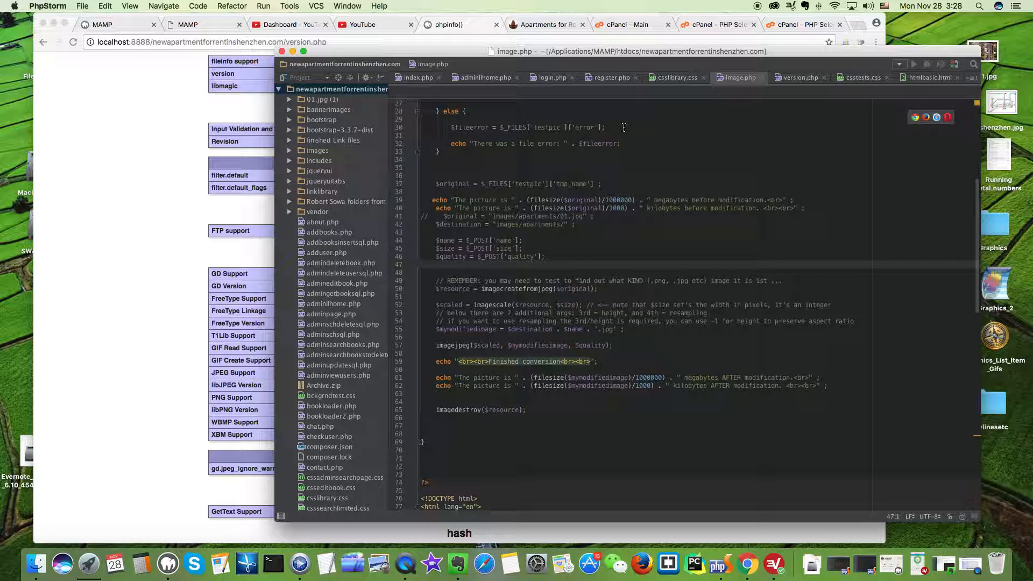
pyautogui.moveTo(697, 127)
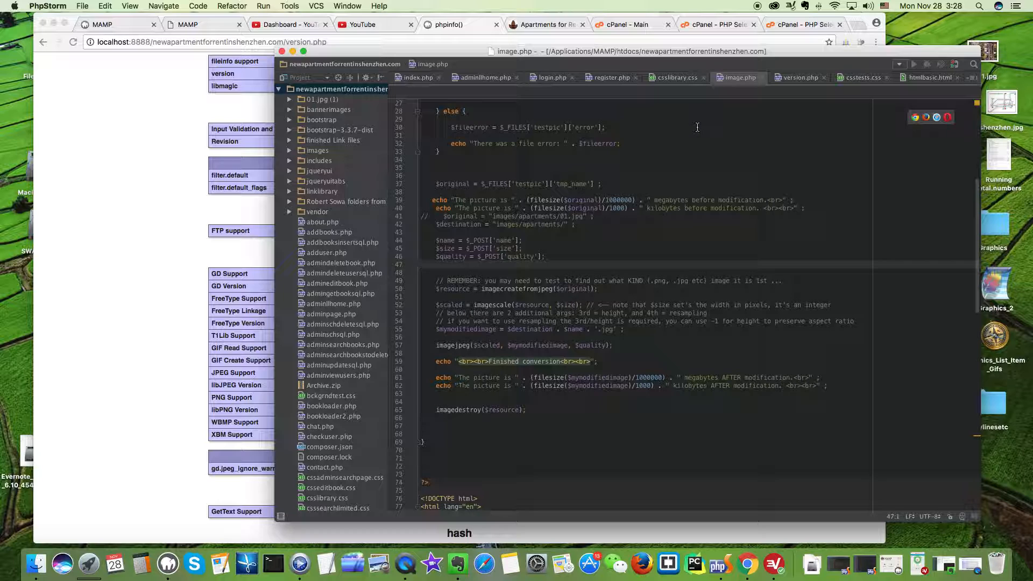
pyautogui.moveTo(660, 179)
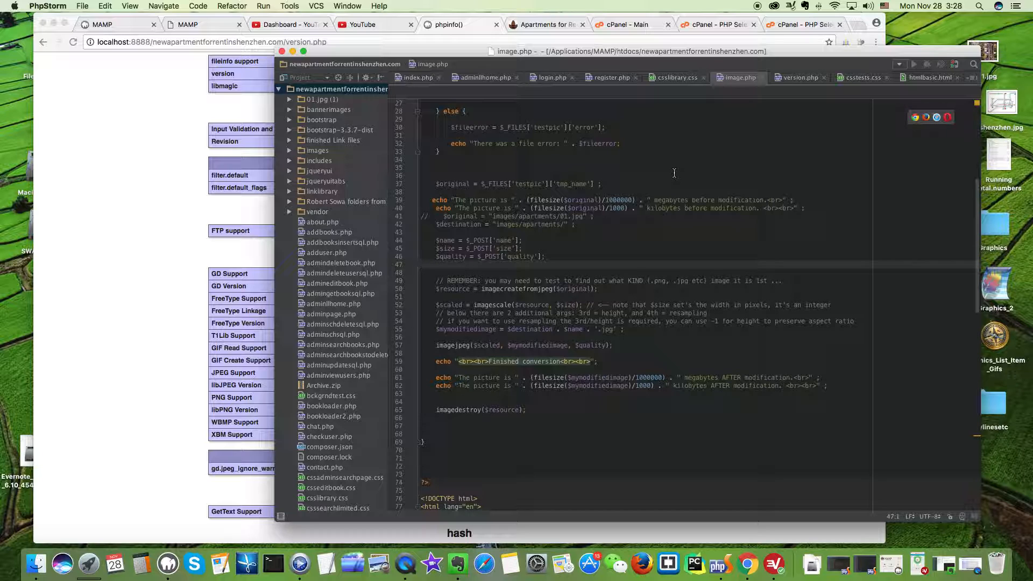
pyautogui.moveTo(841, 62)
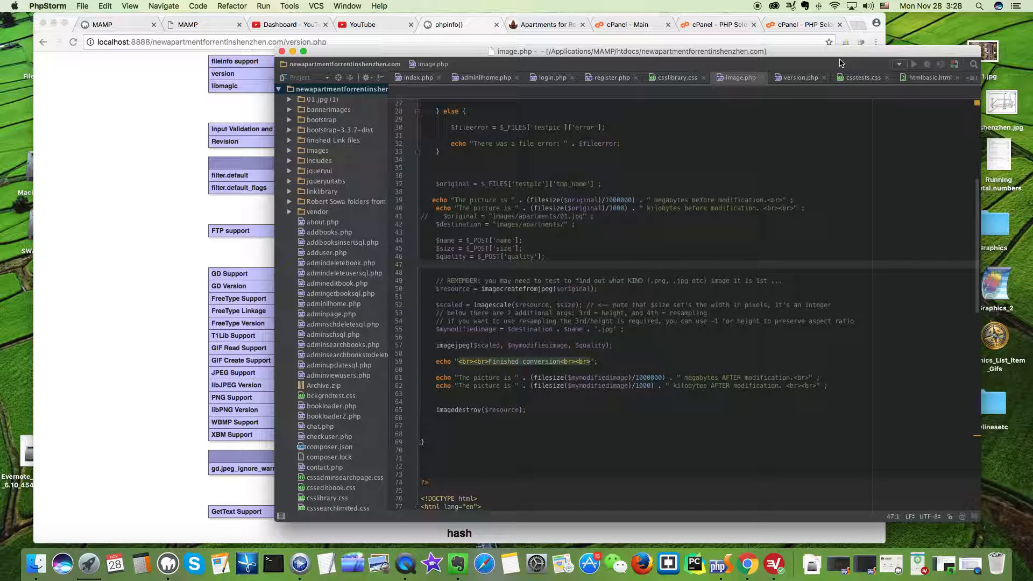
# Add a semicolon after the phpinfo() call in version.php.
pyautogui.click(799, 77)
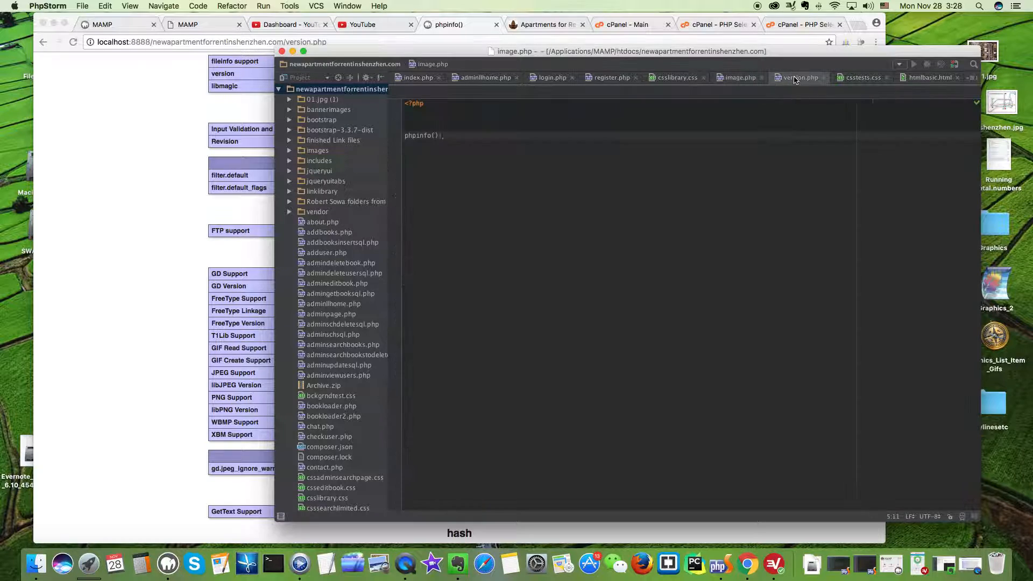
pyautogui.click(799, 77)
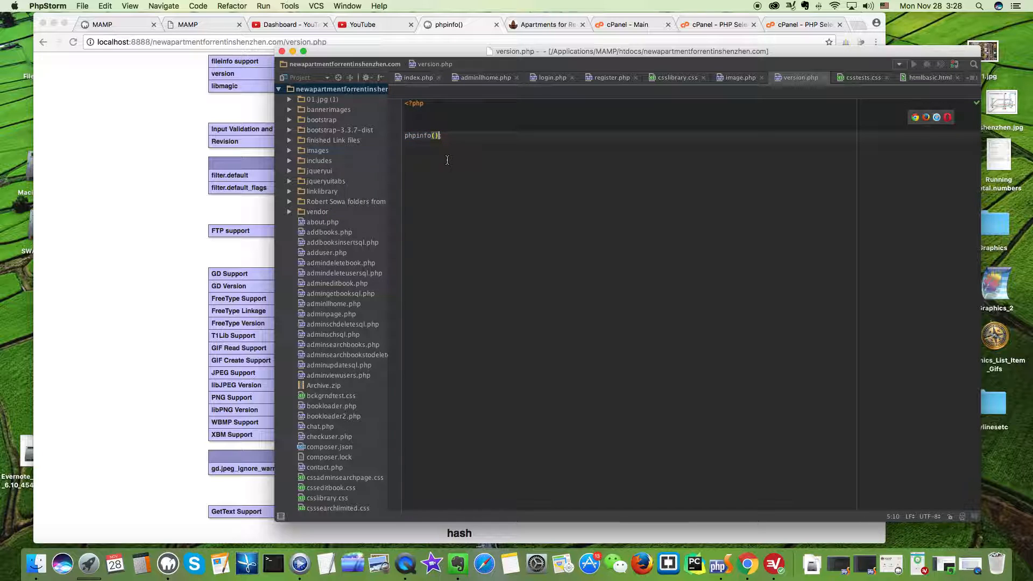
pyautogui.write(';')
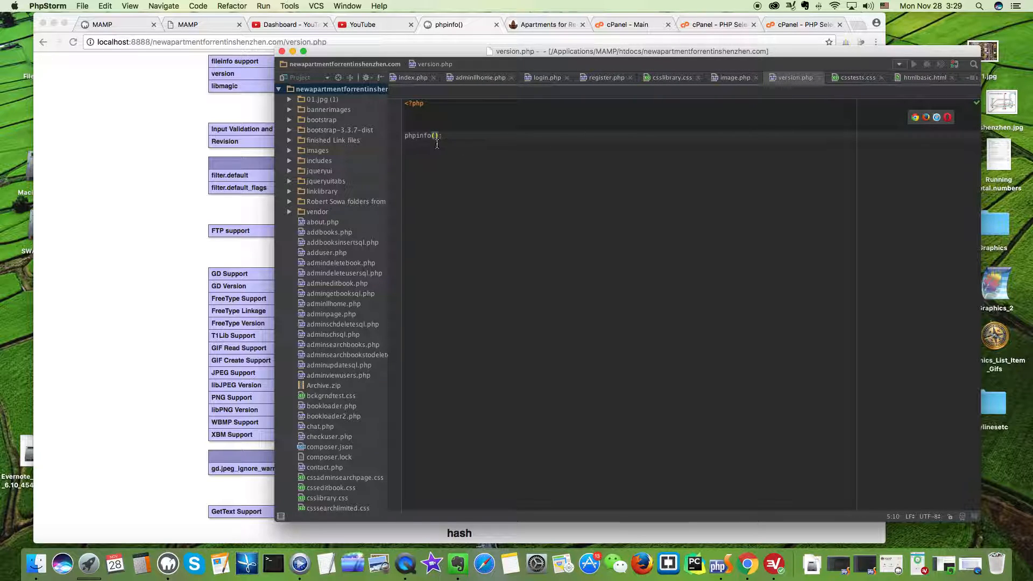
# Scroll the Chrome phpinfo() page down to the gd table showing GD and JPEG Support enabled.
pyautogui.click(448, 41)
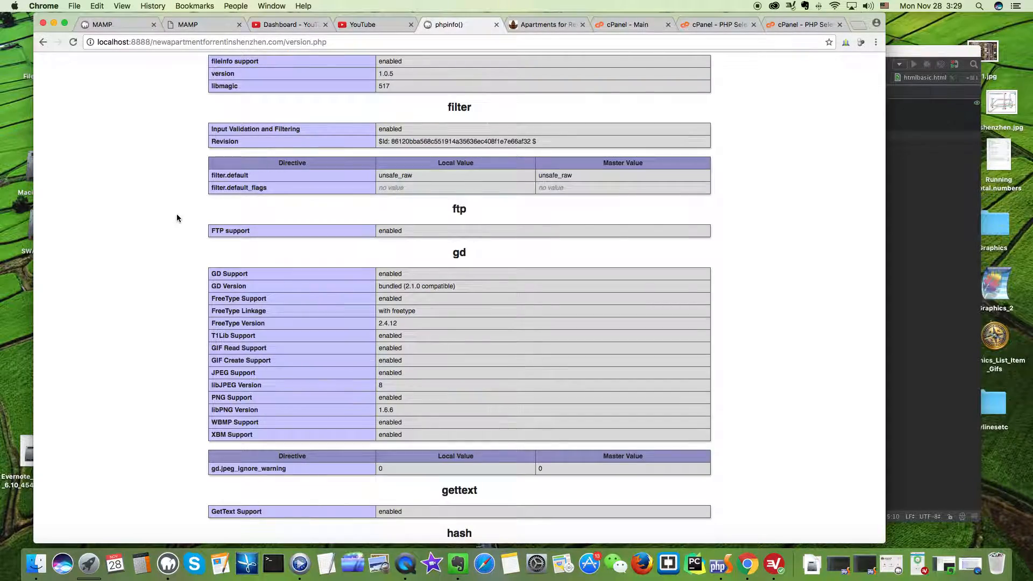
pyautogui.scroll(-3)
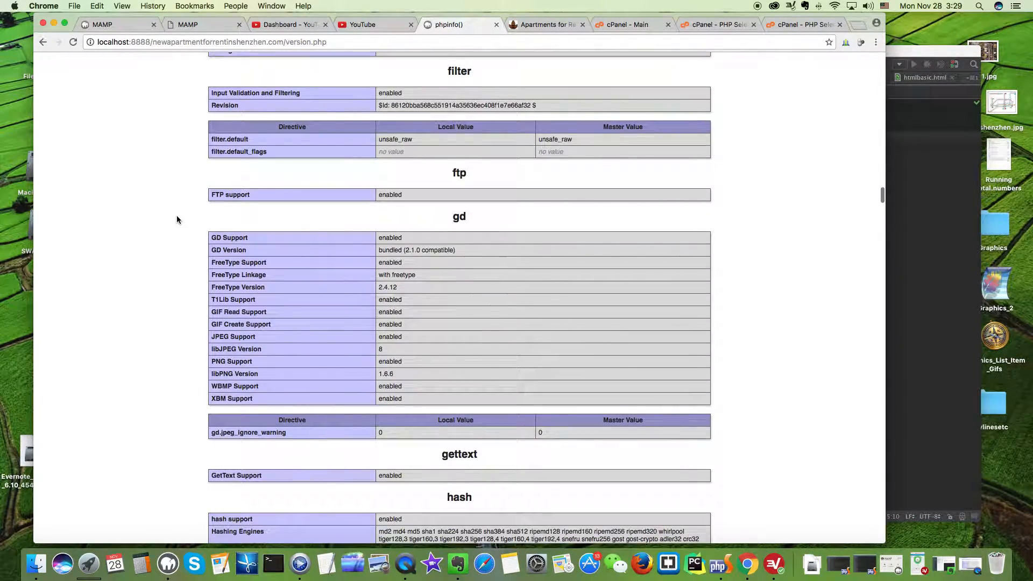
pyautogui.scroll(-3)
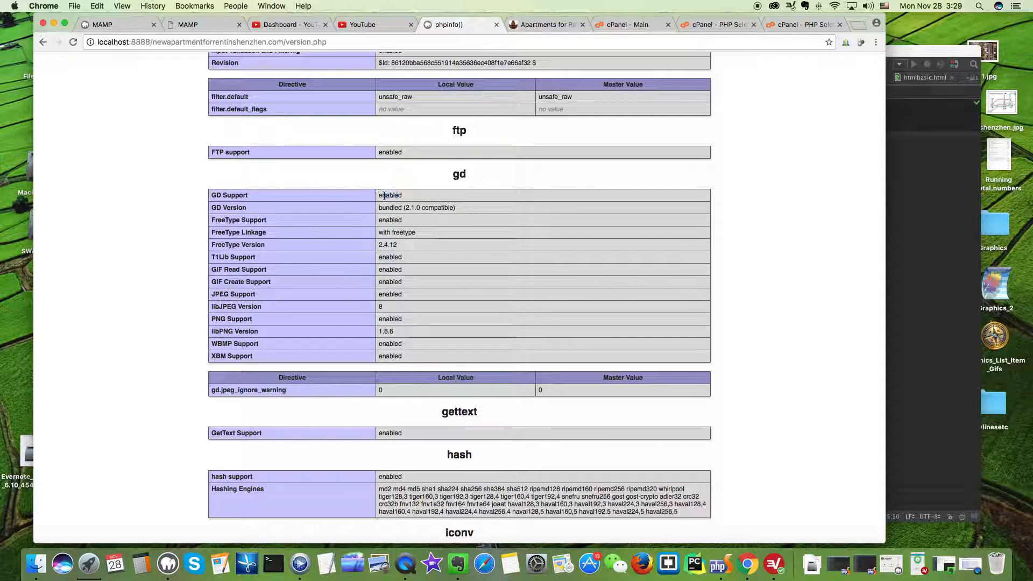
# Switch to the GoDaddy cPanel PHP Selector tab to check gd is ticked for PHP 5.6.
pyautogui.click(801, 24)
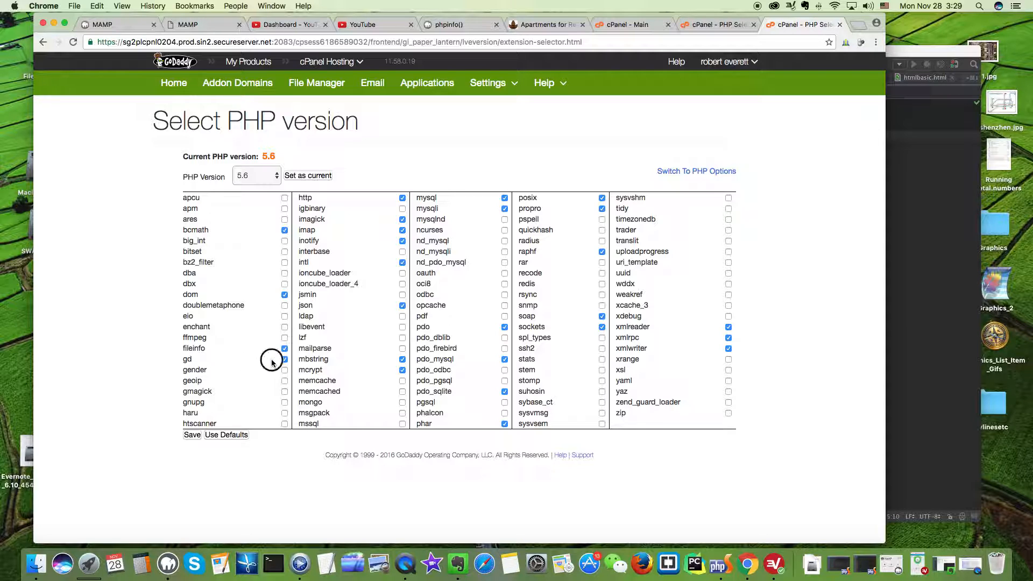
pyautogui.moveTo(271, 359)
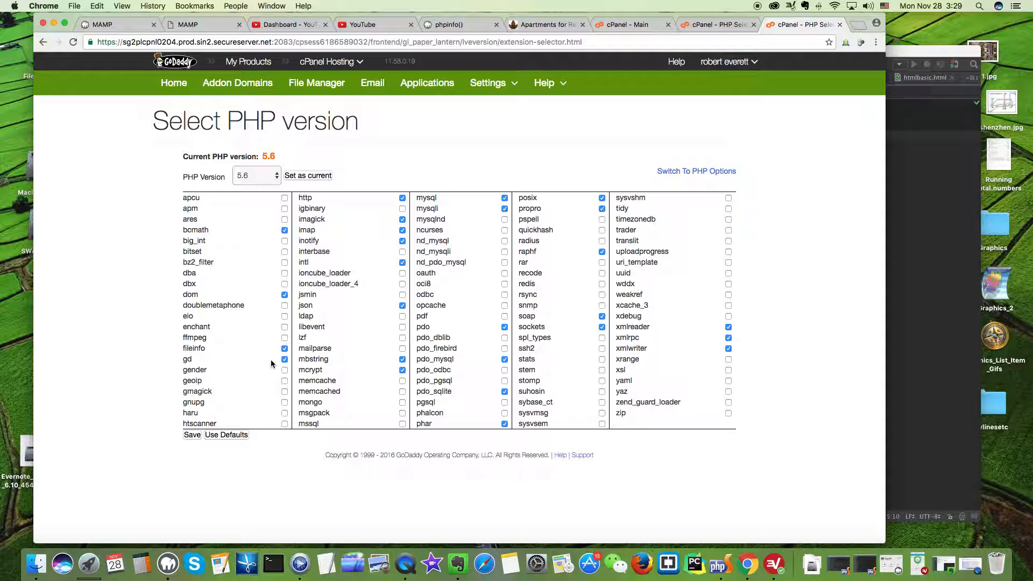
pyautogui.moveTo(183, 446)
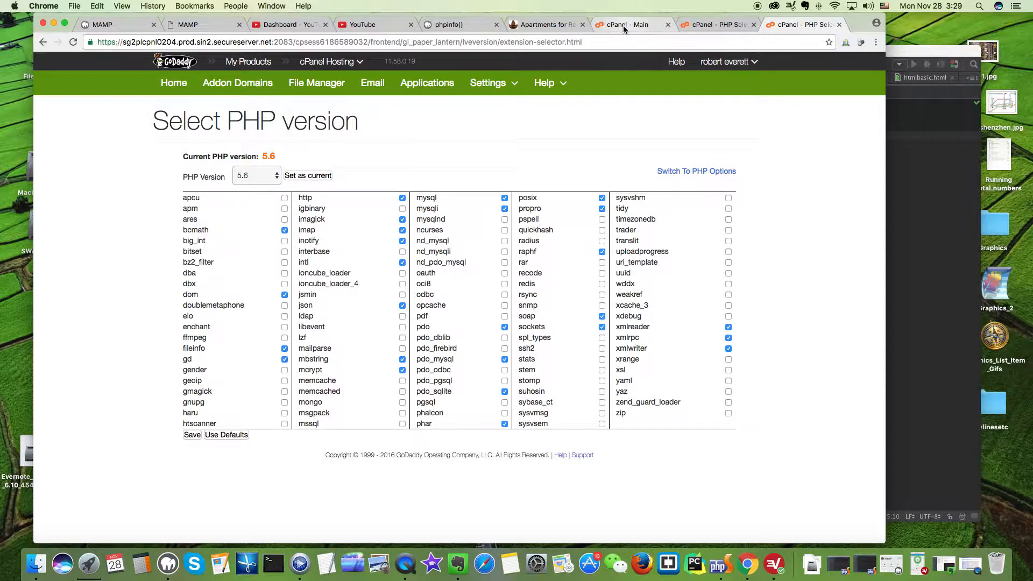
# On the second host's PHP Selector, check the PHP Version dropdown and keep native 5.6.
pyautogui.click(628, 24)
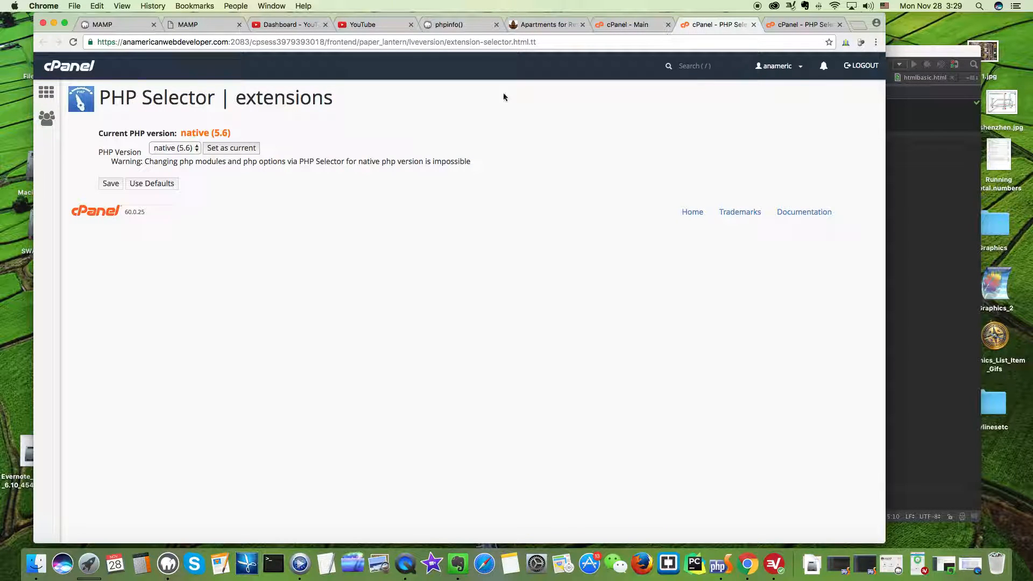
pyautogui.moveTo(262, 187)
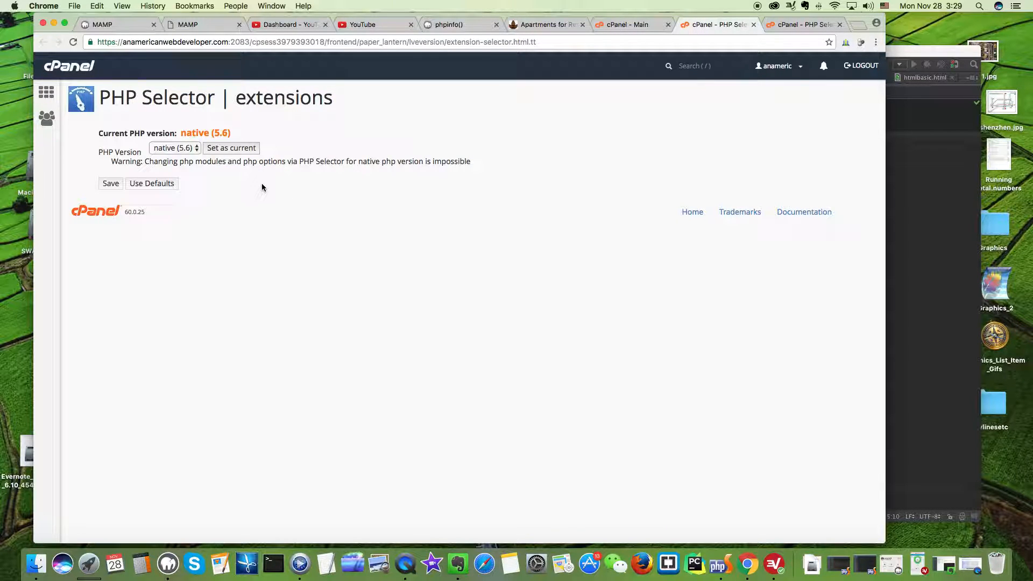
pyautogui.moveTo(206, 176)
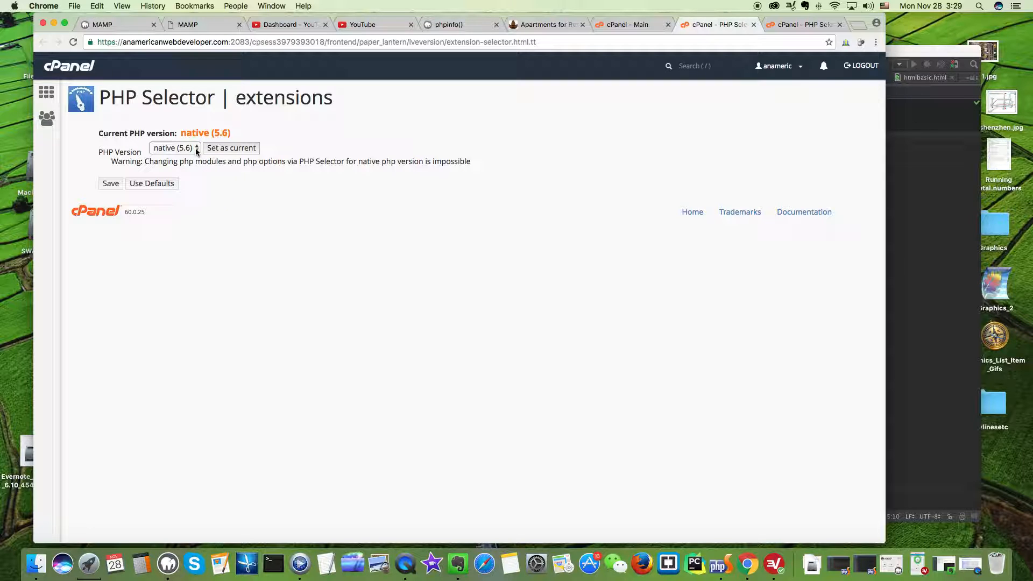
pyautogui.click(173, 147)
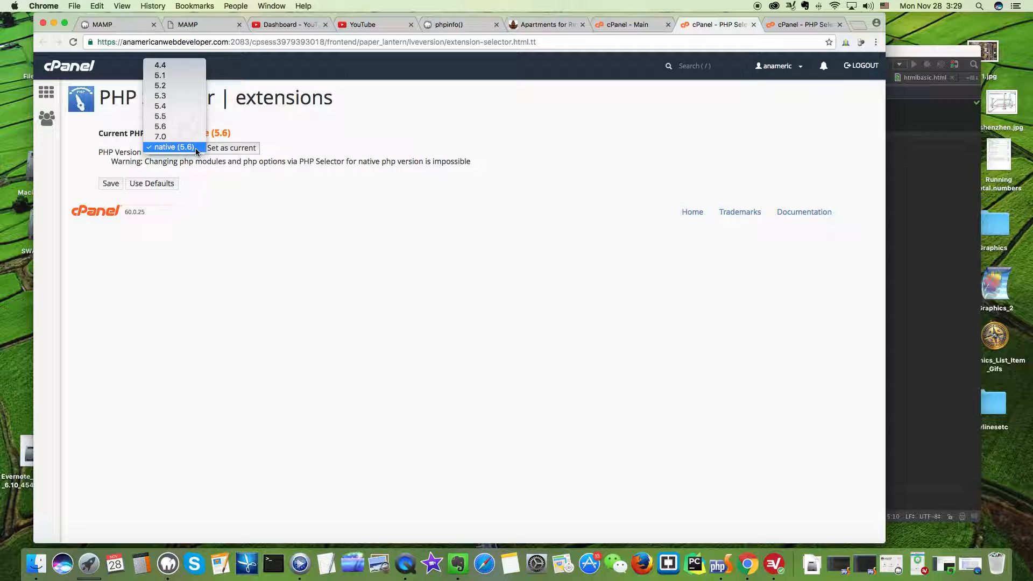
pyautogui.click(173, 148)
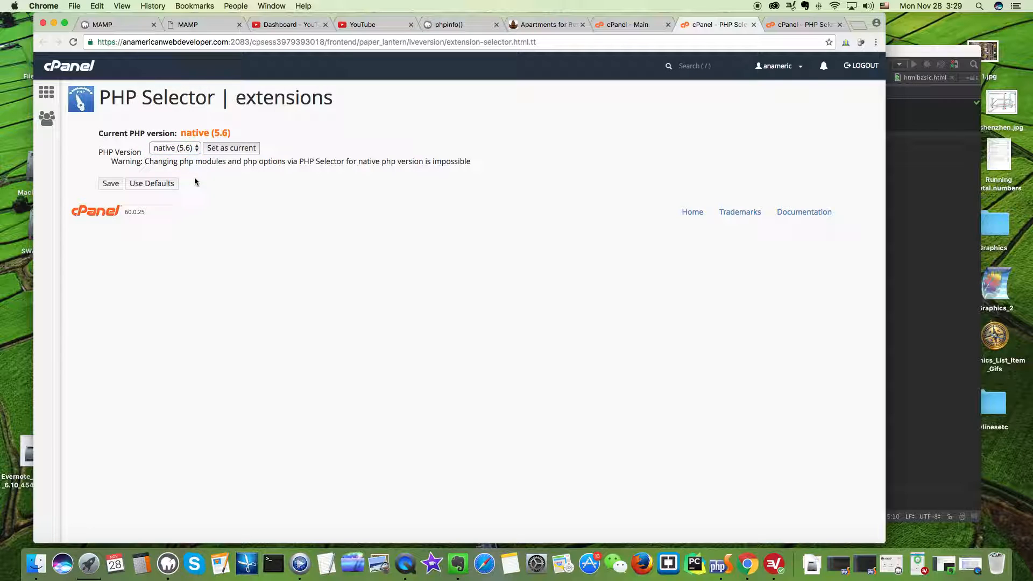
pyautogui.moveTo(205, 179)
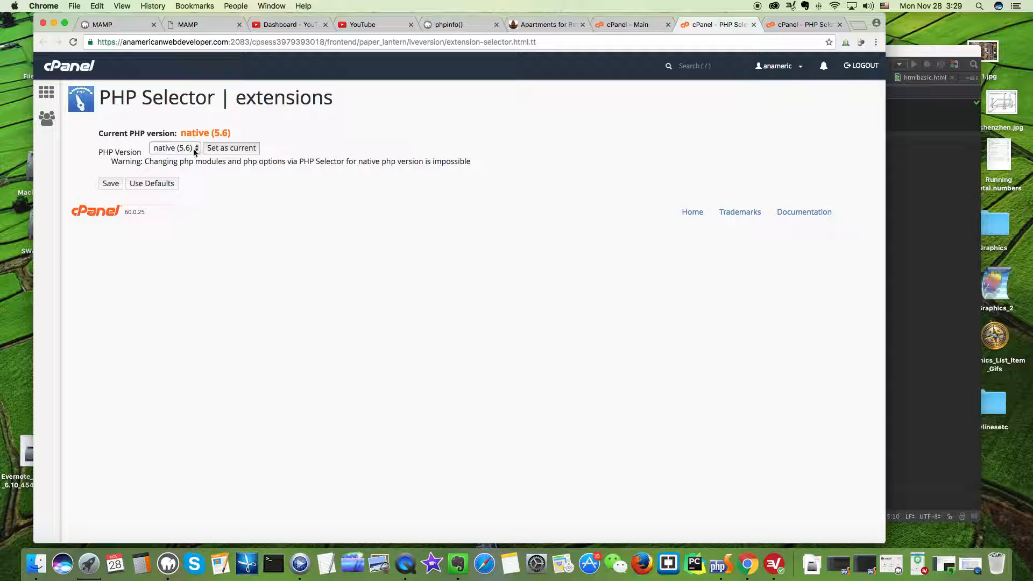
pyautogui.moveTo(247, 181)
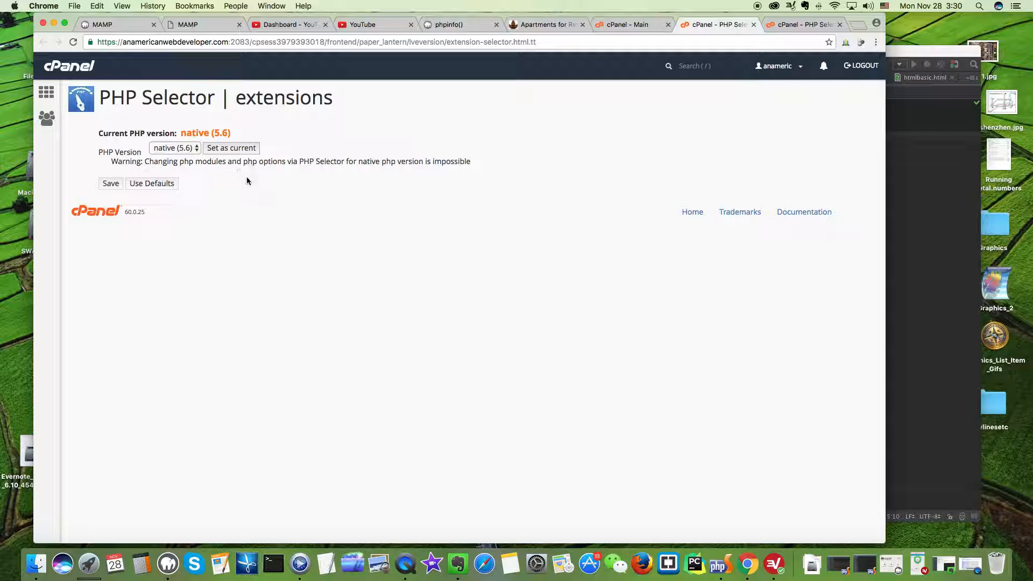
pyautogui.moveTo(606, 128)
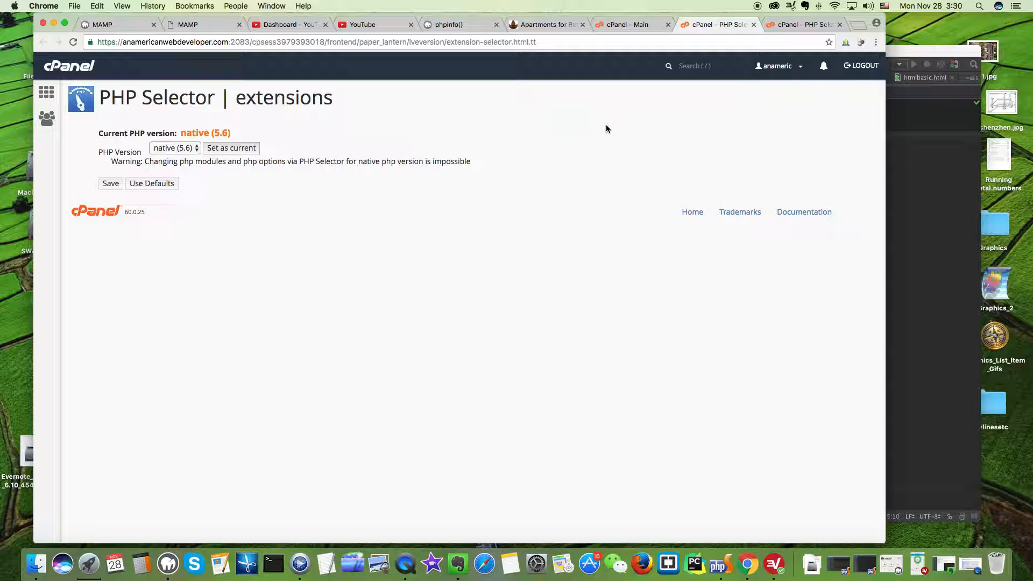
pyautogui.moveTo(619, 29)
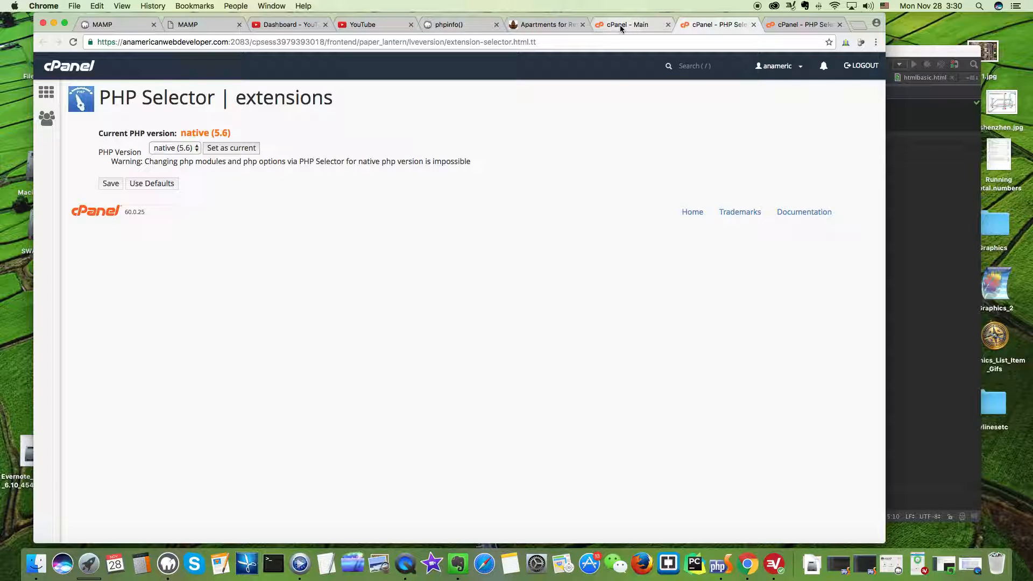
# In image.php, highlight the imagecreatefromjpeg call and the imagescale arguments.
pyautogui.click(718, 563)
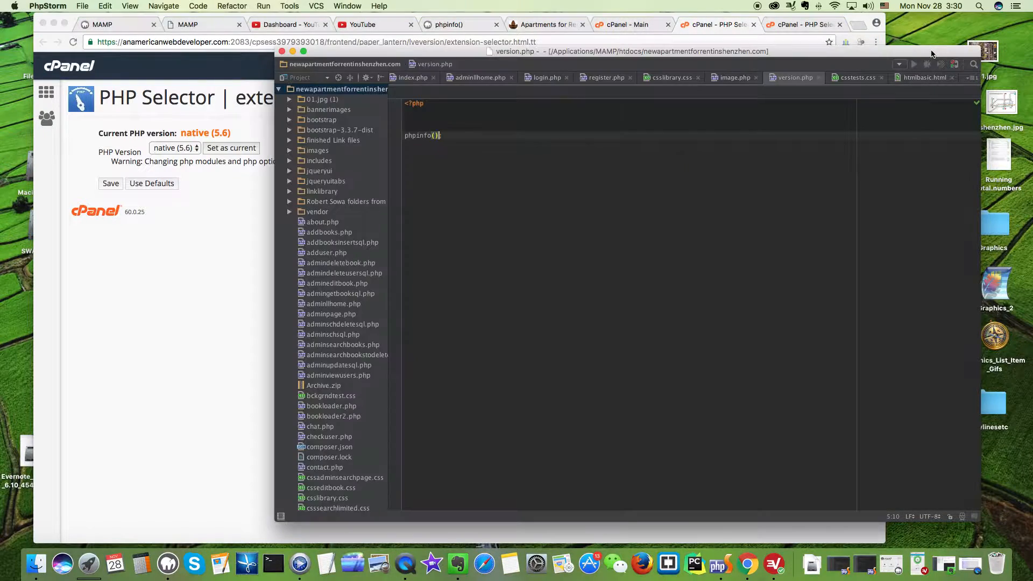
pyautogui.moveTo(729, 83)
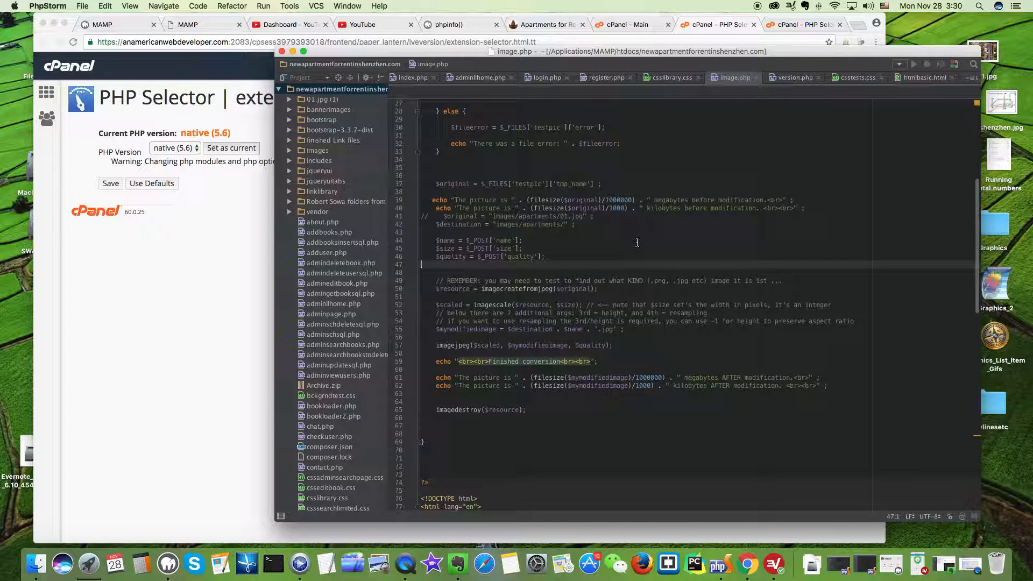
pyautogui.scroll(3)
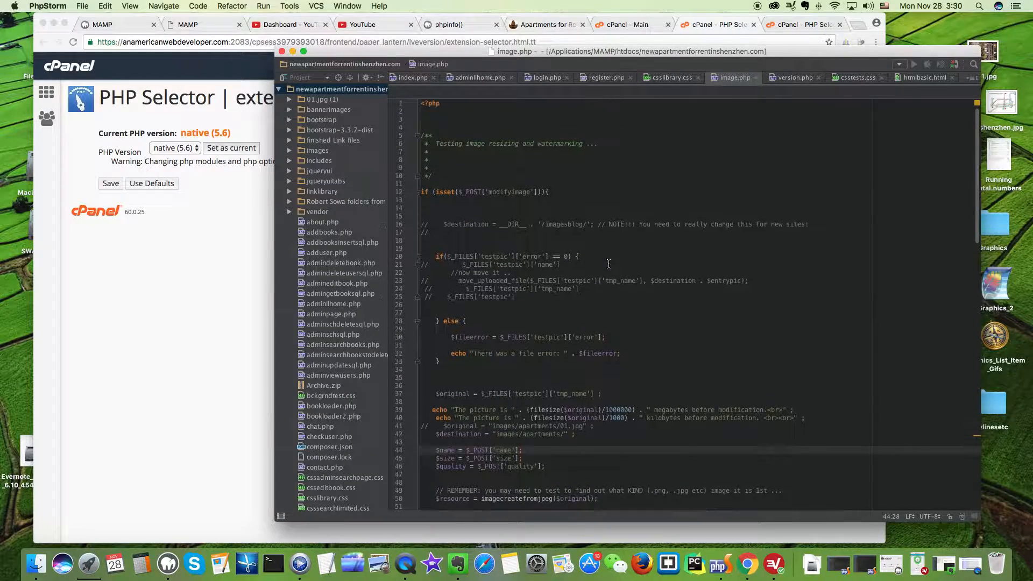
pyautogui.scroll(-3)
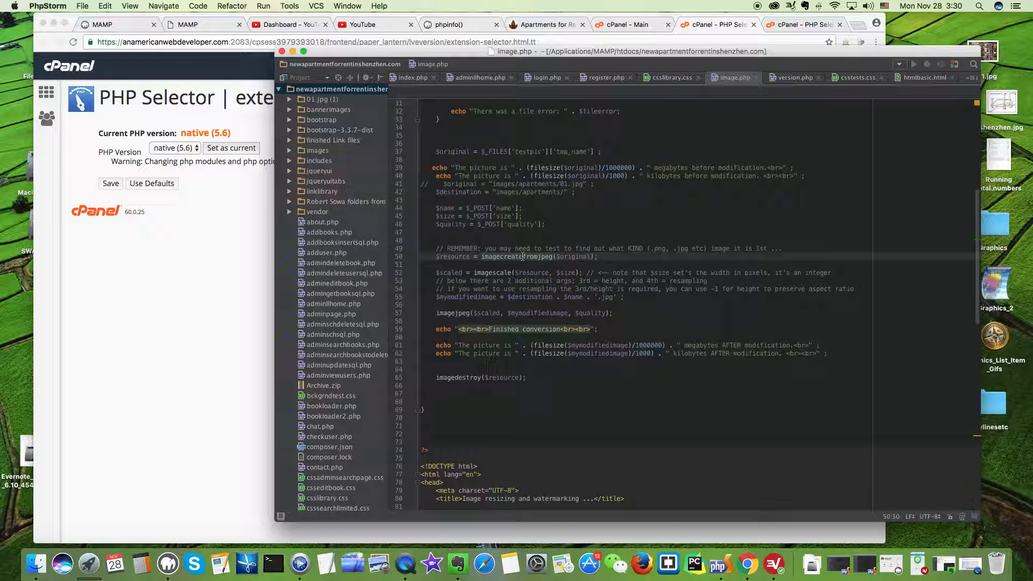
pyautogui.doubleClick(518, 256)
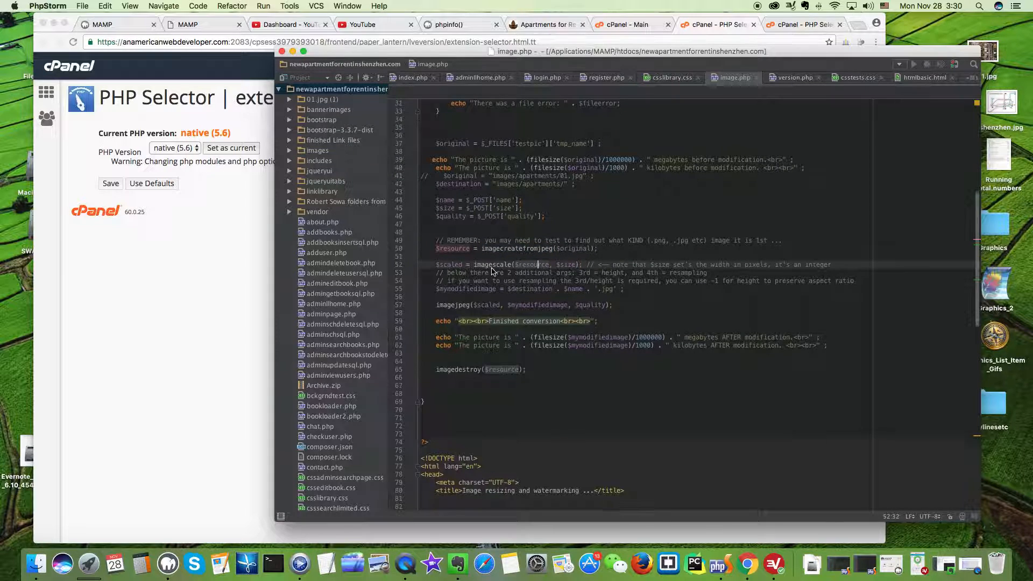
pyautogui.click(457, 305)
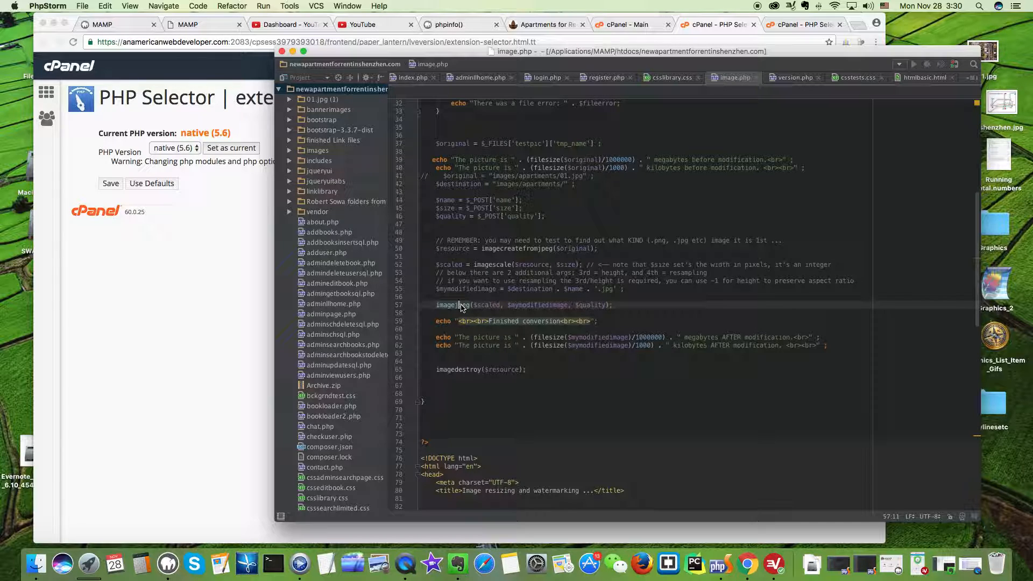
pyautogui.moveTo(276, 5)
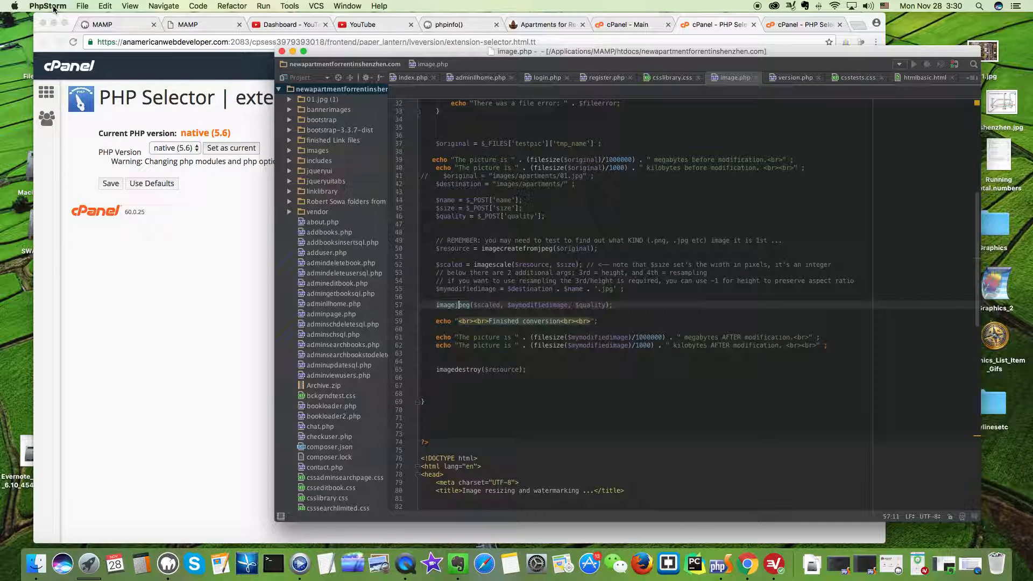
pyautogui.moveTo(431, 564)
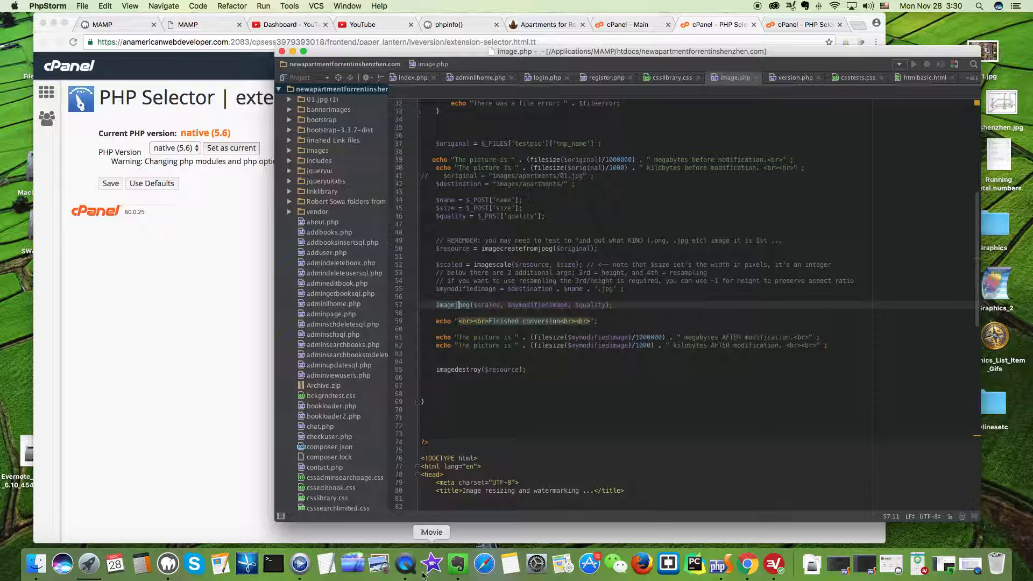